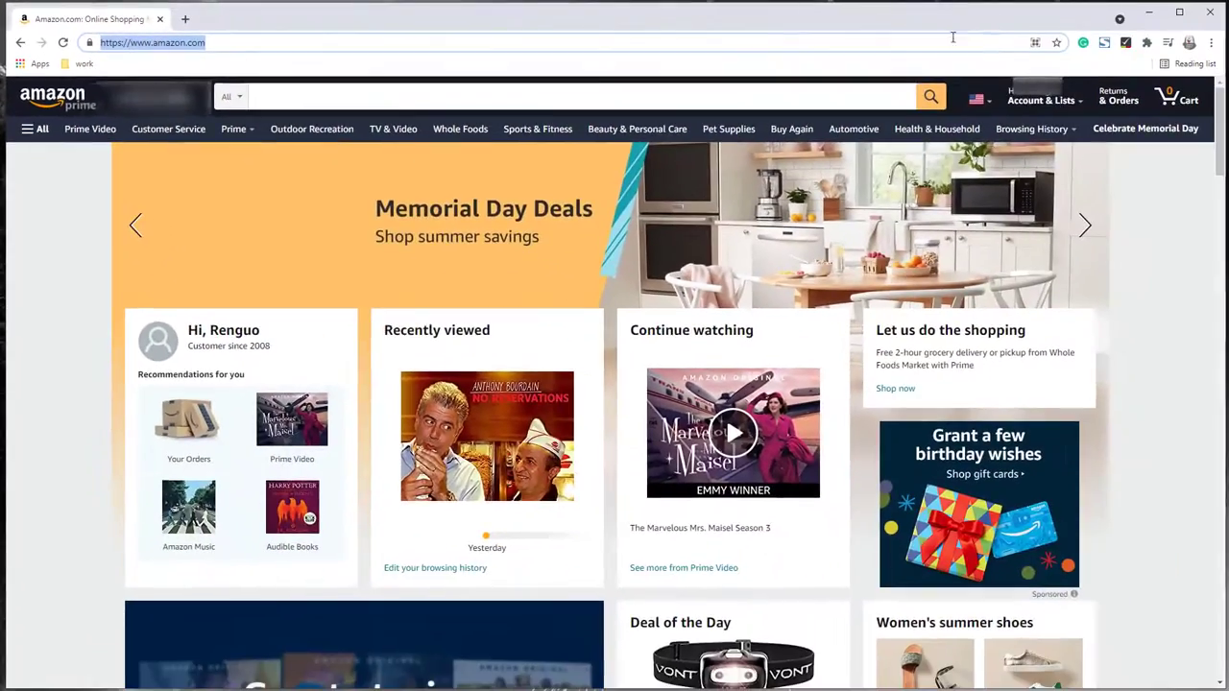
- From the Account & Lists menu, go to Memberships & Subscriptions
{"action": "left_click", "coordinate": [1041, 100]}
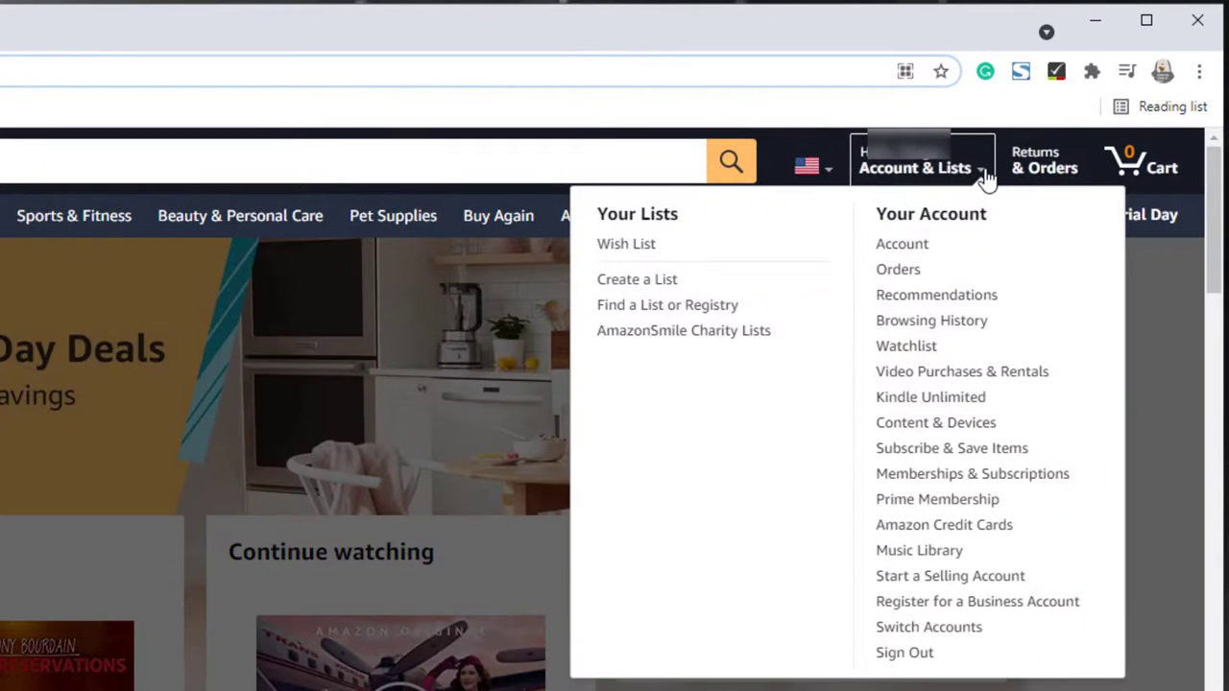
{"action": "mouse_move", "coordinate": [901, 243]}
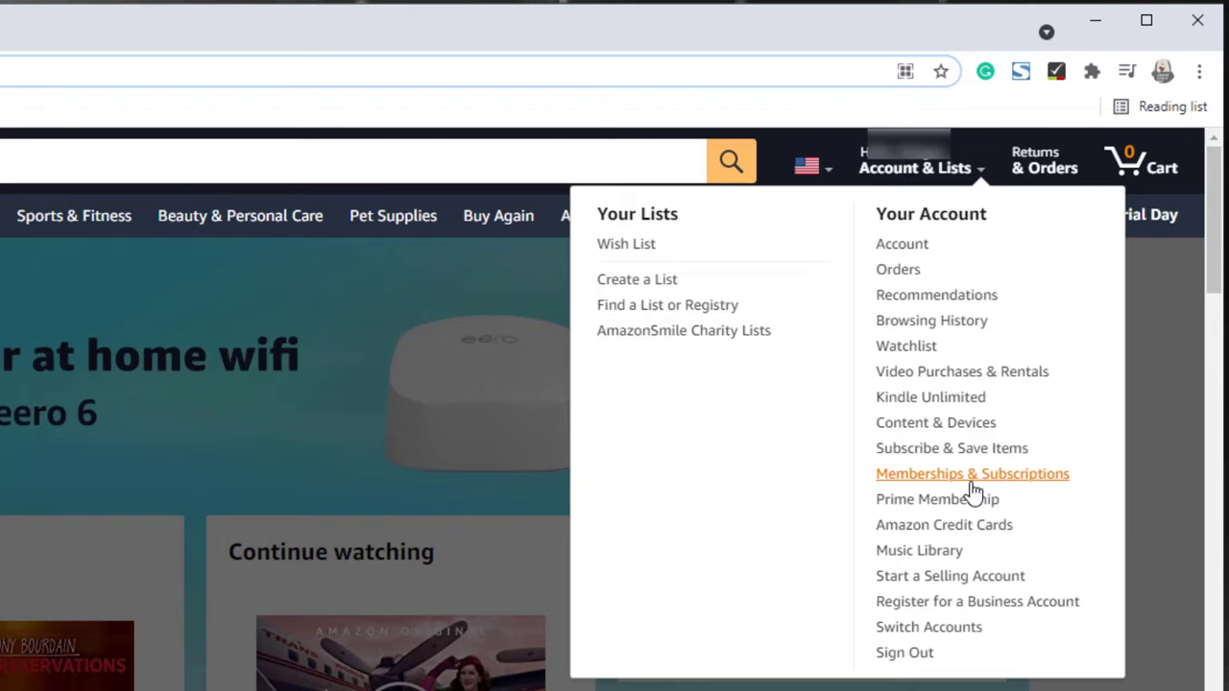
{"action": "left_click", "coordinate": [971, 473]}
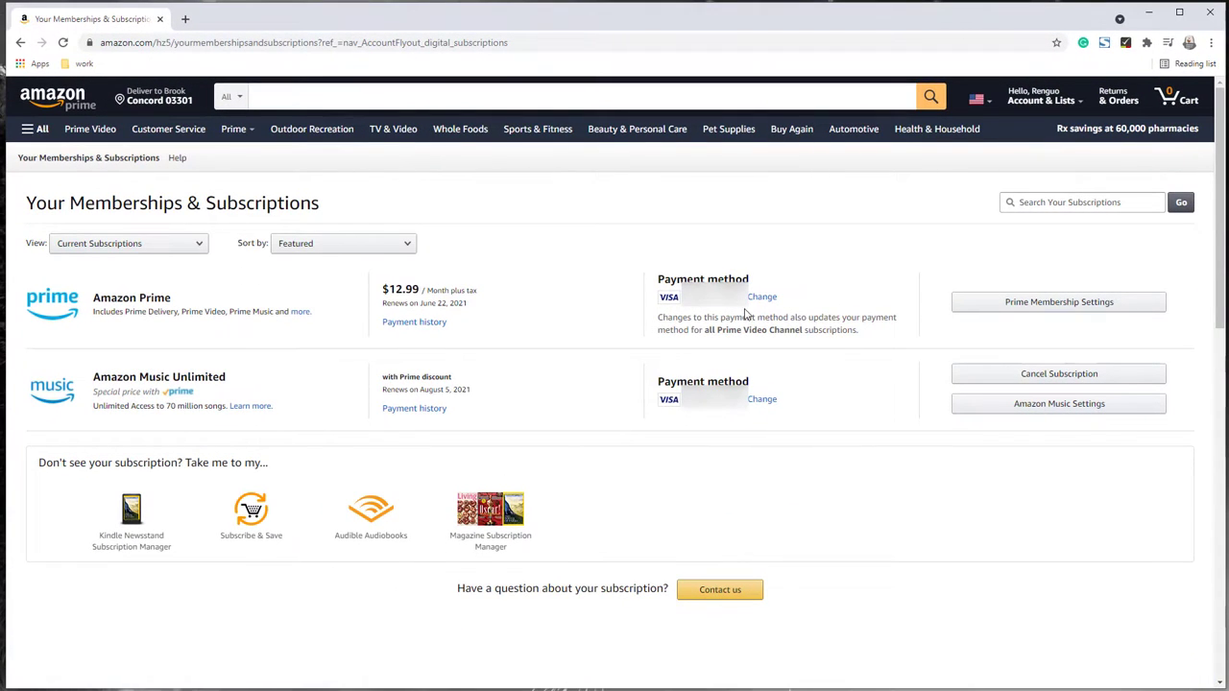
{"action": "mouse_move", "coordinate": [197, 403]}
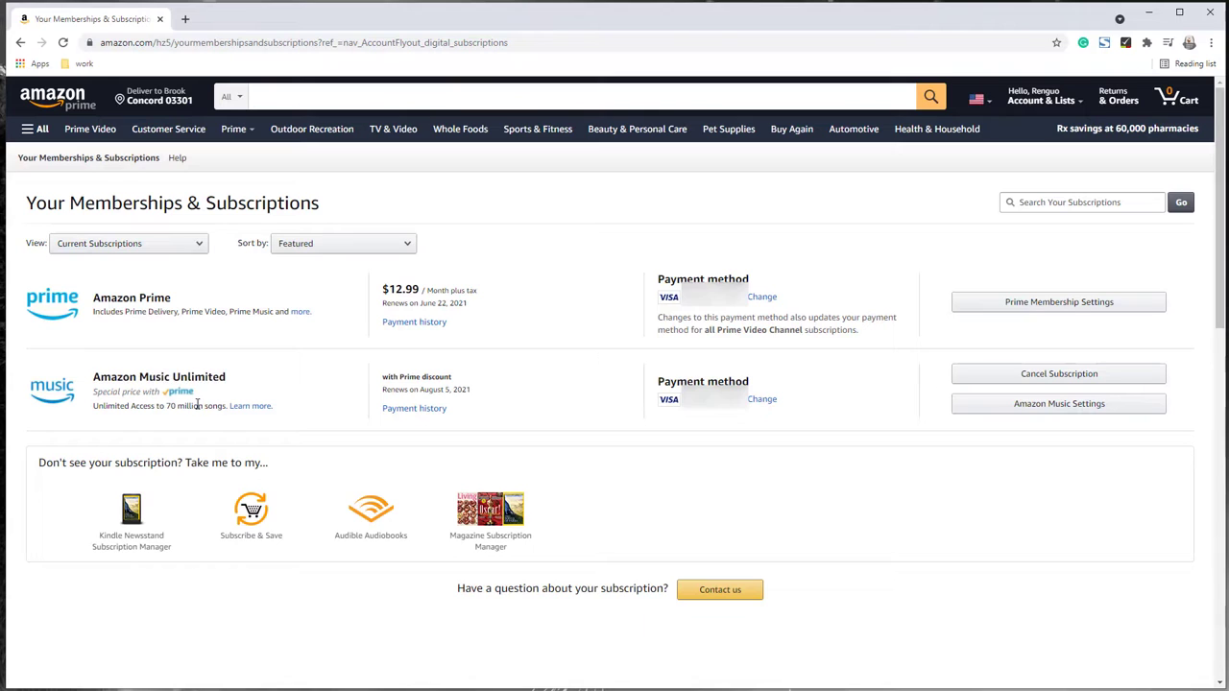
- Scroll through the Amazon Prime and Amazon Music Unlimited subscription entries
{"action": "scroll", "scroll_direction": "down", "scroll_amount": 3}
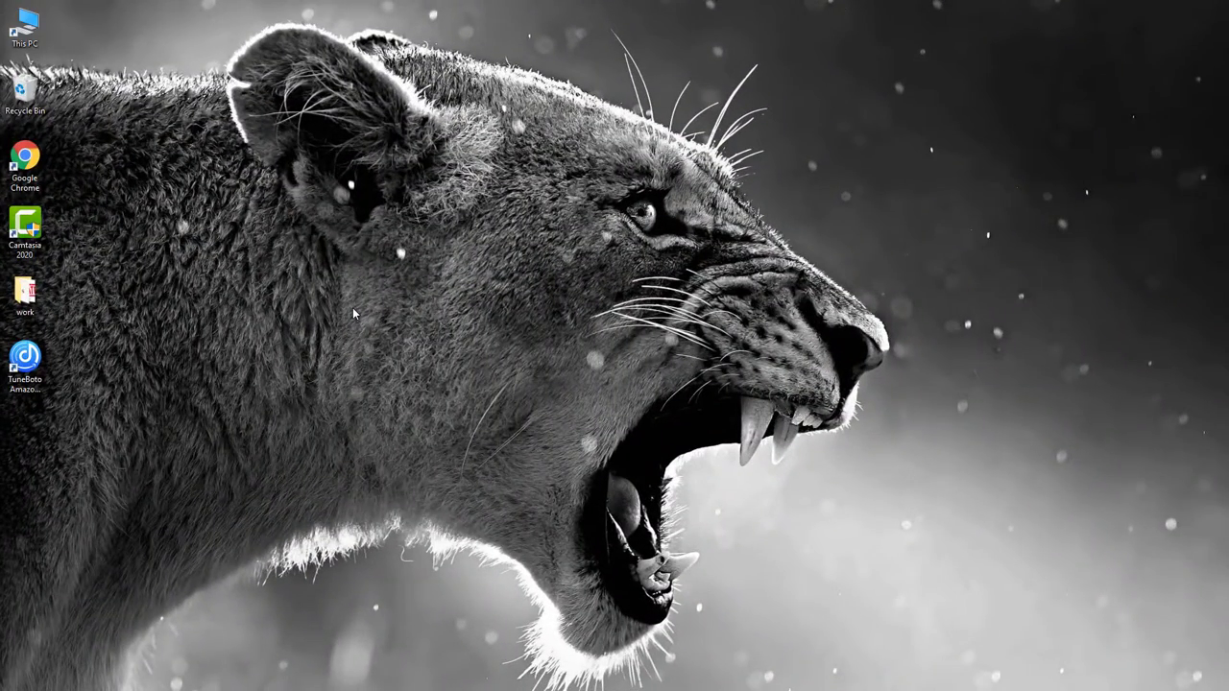
{"action": "mouse_move", "coordinate": [55, 357]}
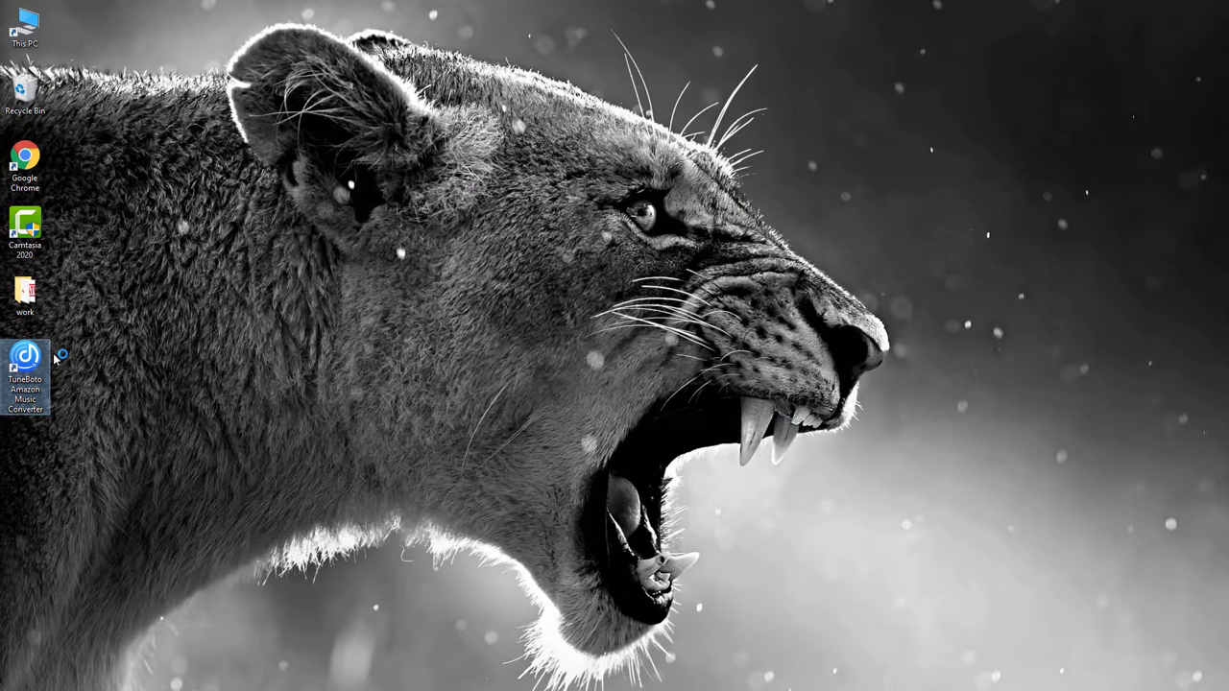
- Launch TuneBoto Amazon Music Converter from the desktop and check its registration details
{"action": "double_click", "coordinate": [25, 360]}
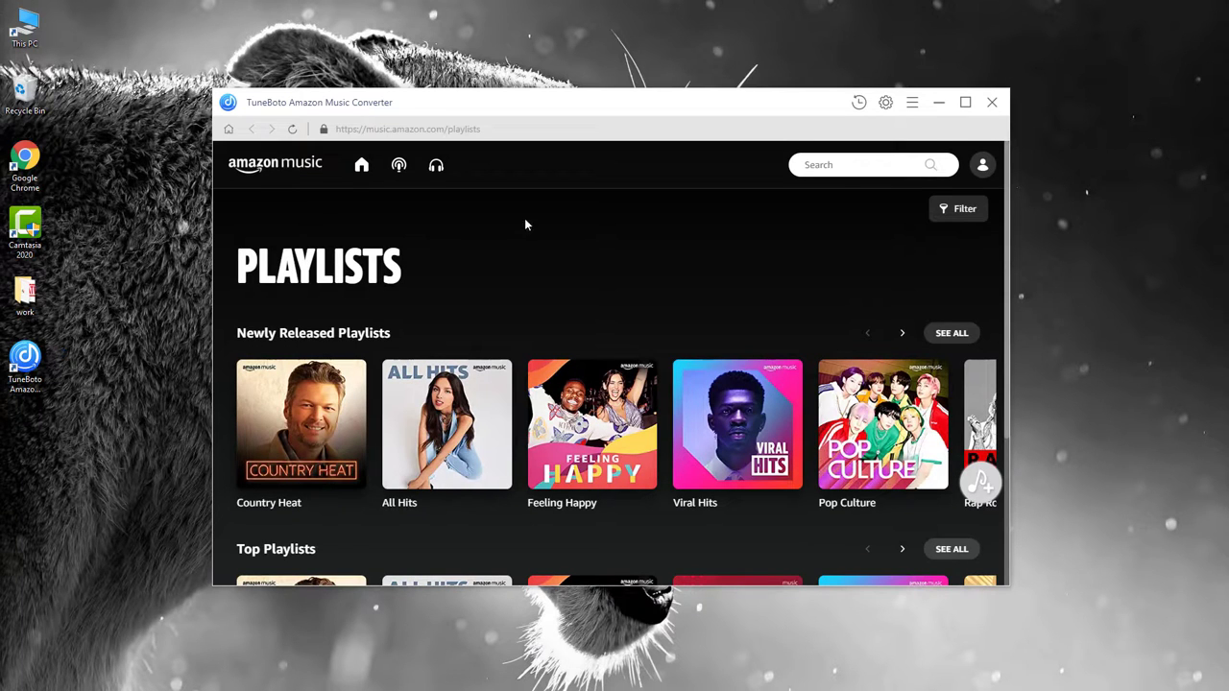
{"action": "left_click", "coordinate": [911, 102]}
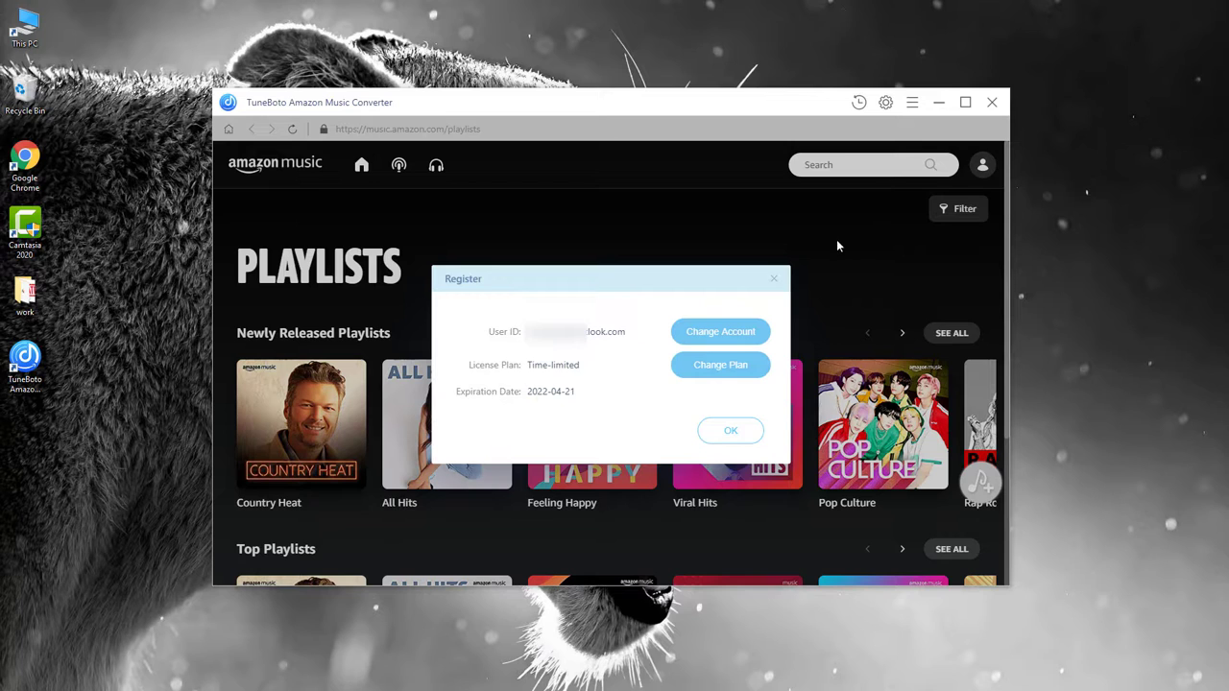
{"action": "left_click", "coordinate": [729, 430]}
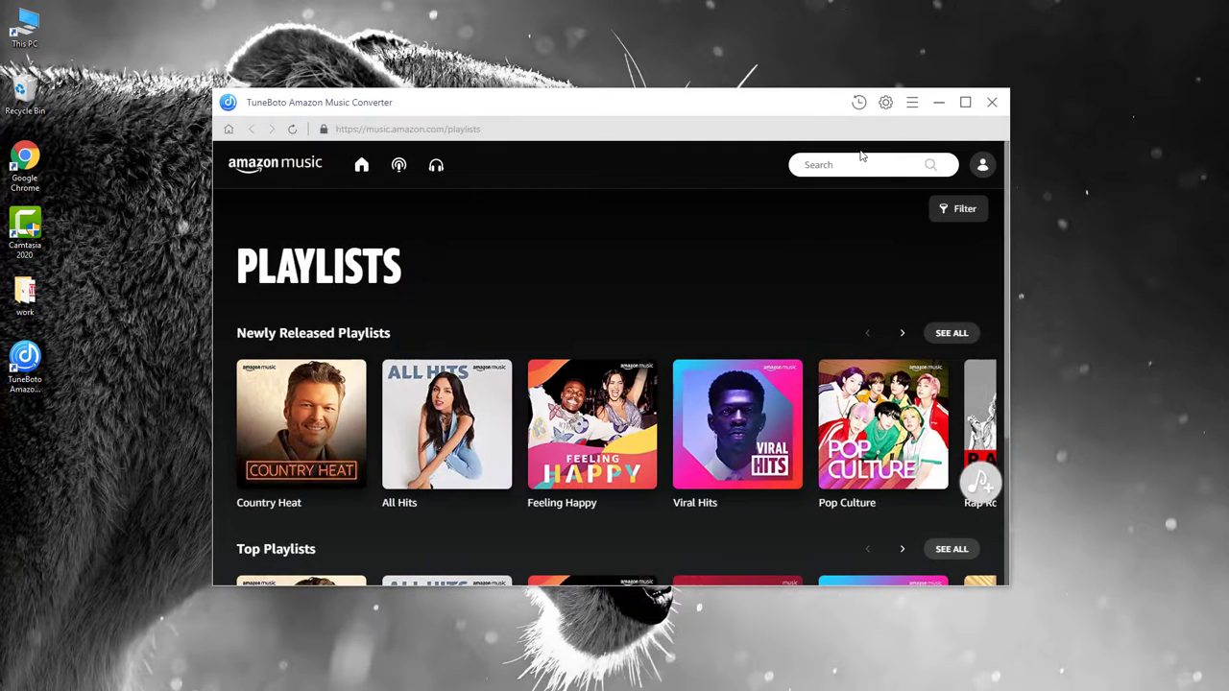
- Set output to MP3 at 256kbps, name files by title and artist, organized as None
{"action": "left_click", "coordinate": [885, 103]}
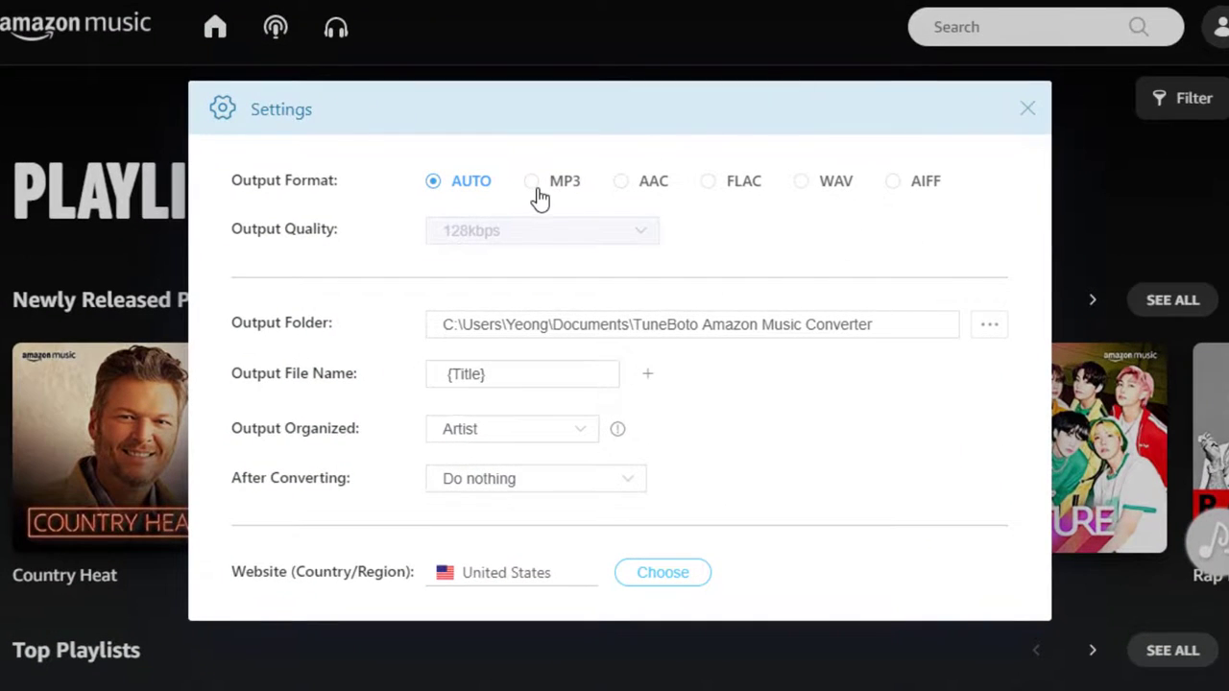
{"action": "left_click", "coordinate": [530, 181]}
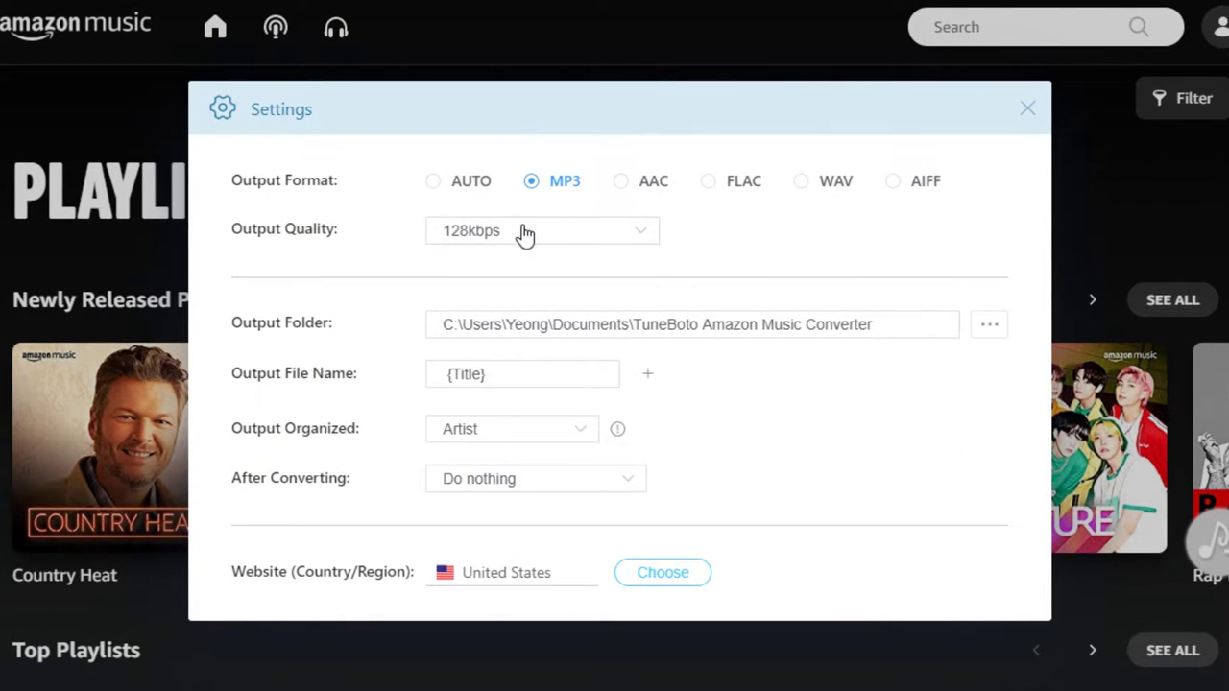
{"action": "left_click", "coordinate": [542, 231]}
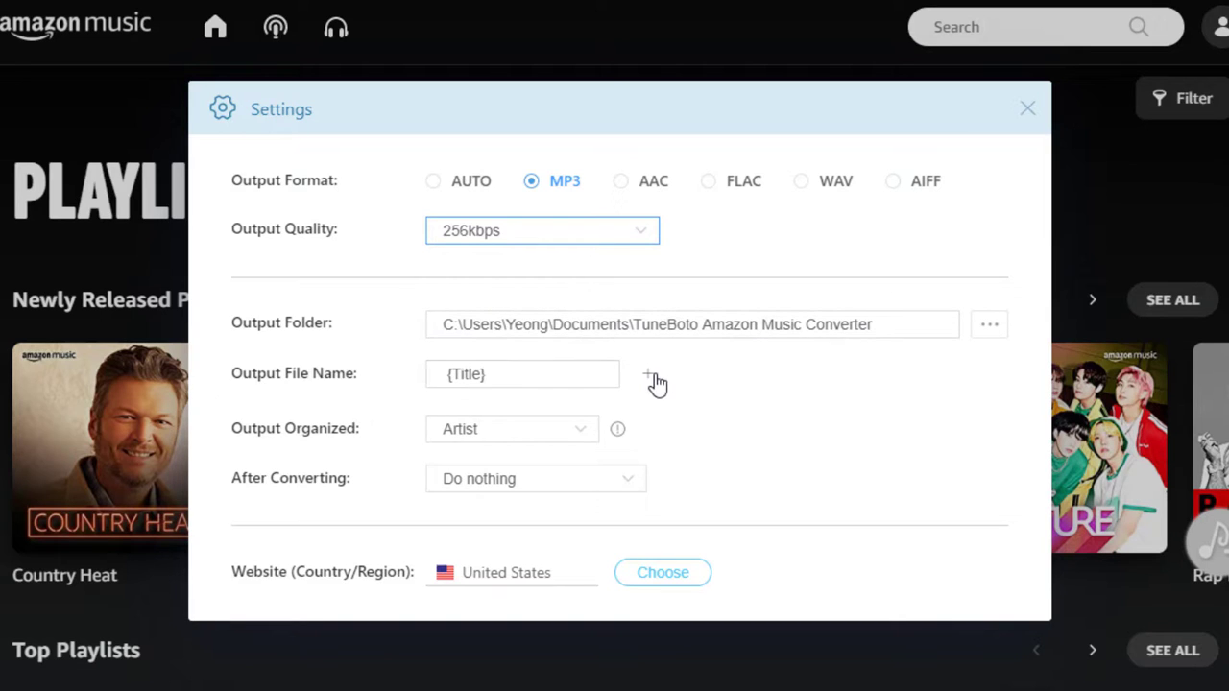
{"action": "left_click", "coordinate": [647, 374]}
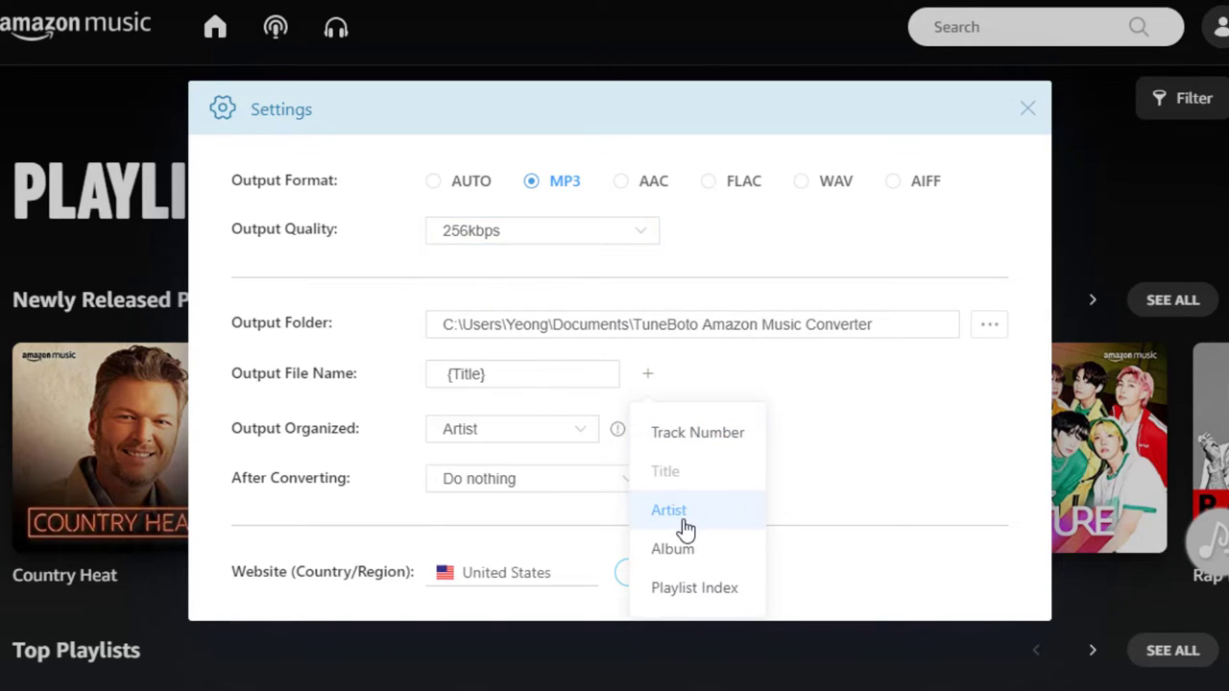
{"action": "left_click", "coordinate": [668, 510]}
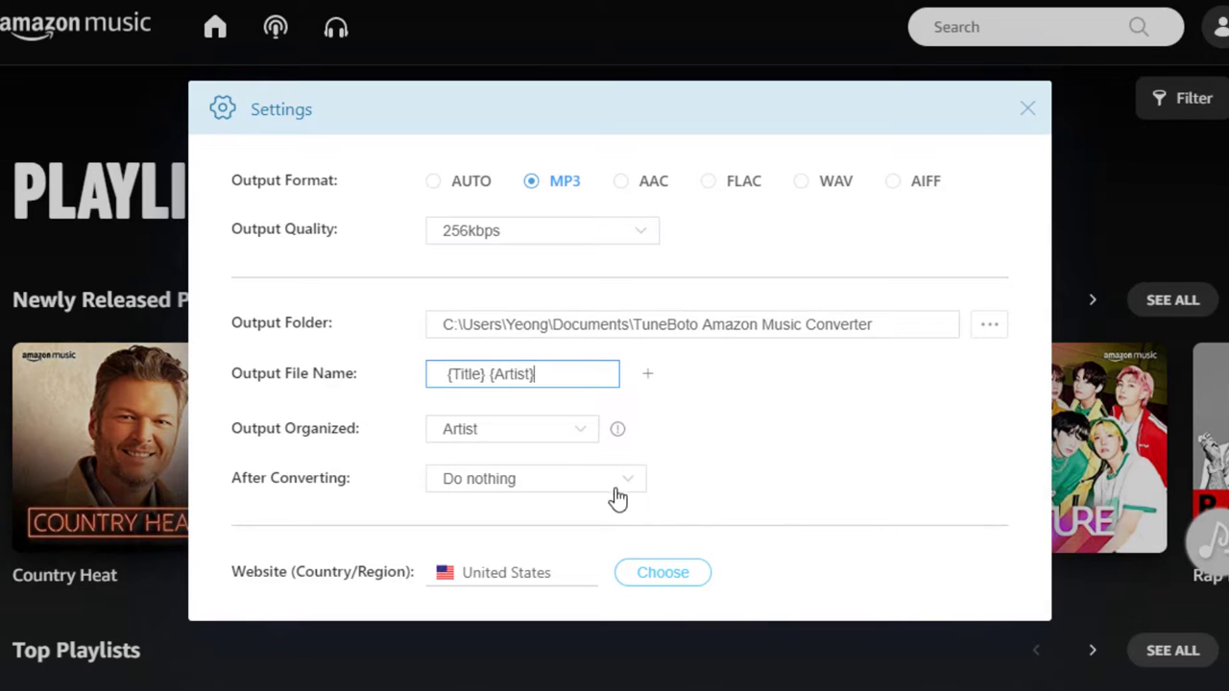
{"action": "left_click", "coordinate": [512, 428]}
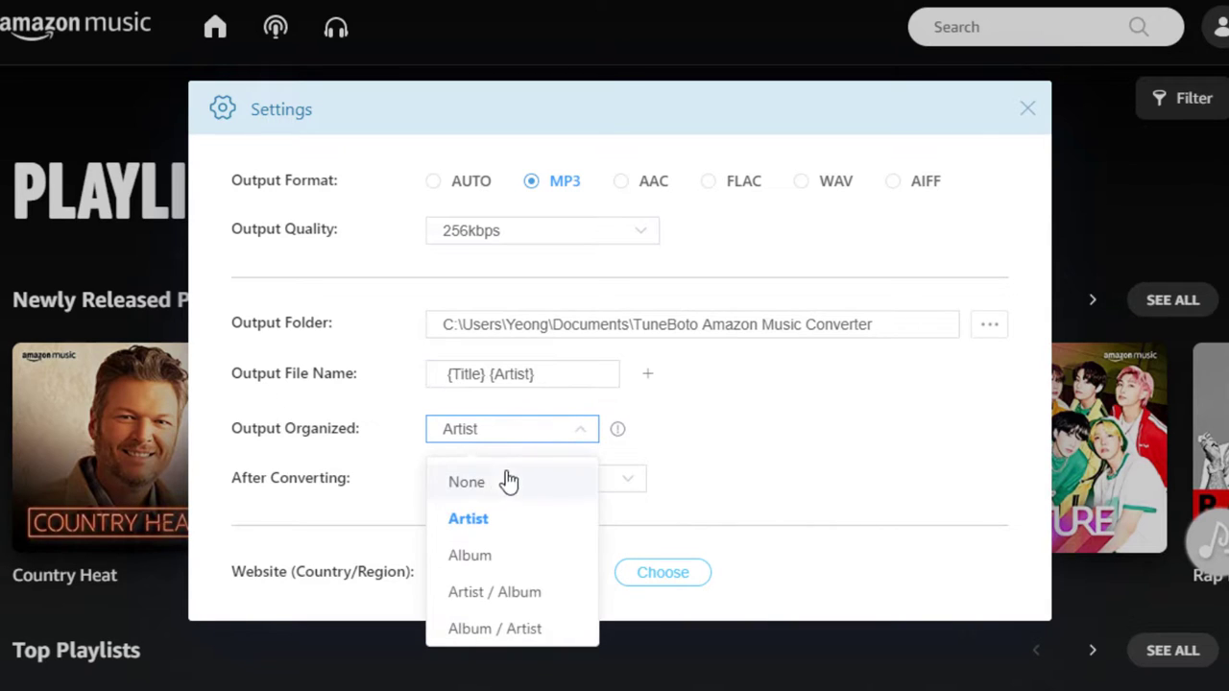
{"action": "left_click", "coordinate": [466, 481]}
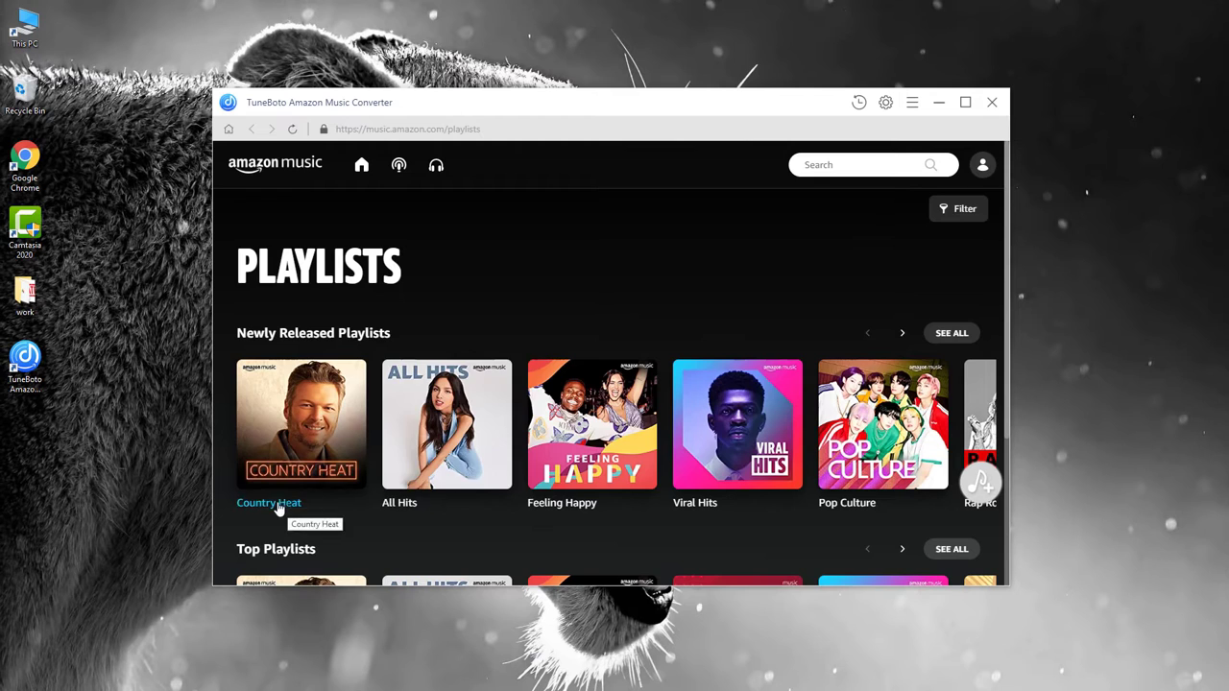
- Add the Country Heat playlist's tracks, ticking I Was On a Boat That Day and NO SAD SONGS
{"action": "left_click", "coordinate": [300, 425]}
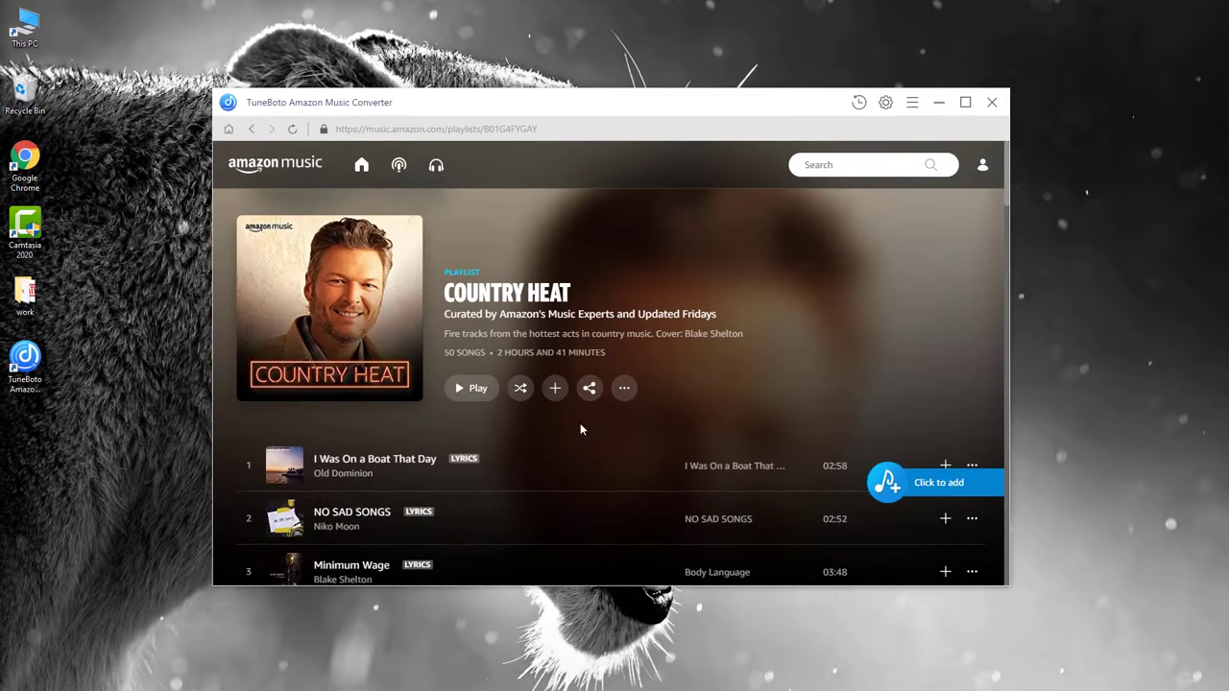
{"action": "scroll", "scroll_direction": "down", "scroll_amount": 3}
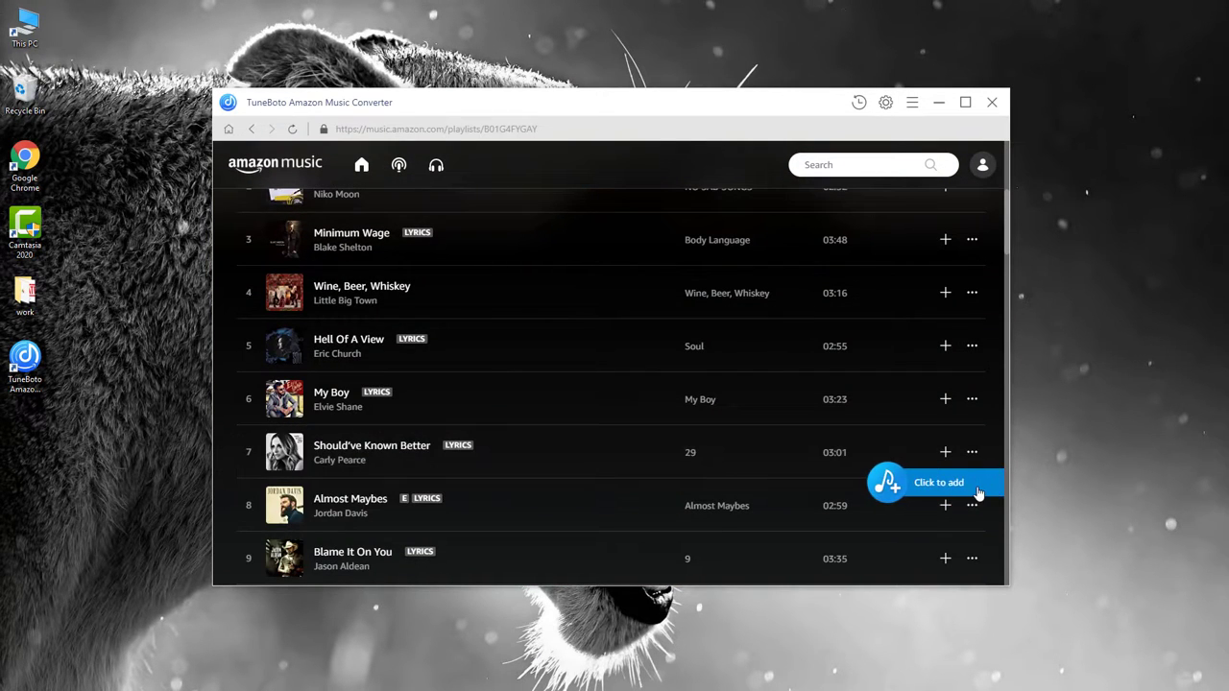
{"action": "left_click", "coordinate": [937, 482]}
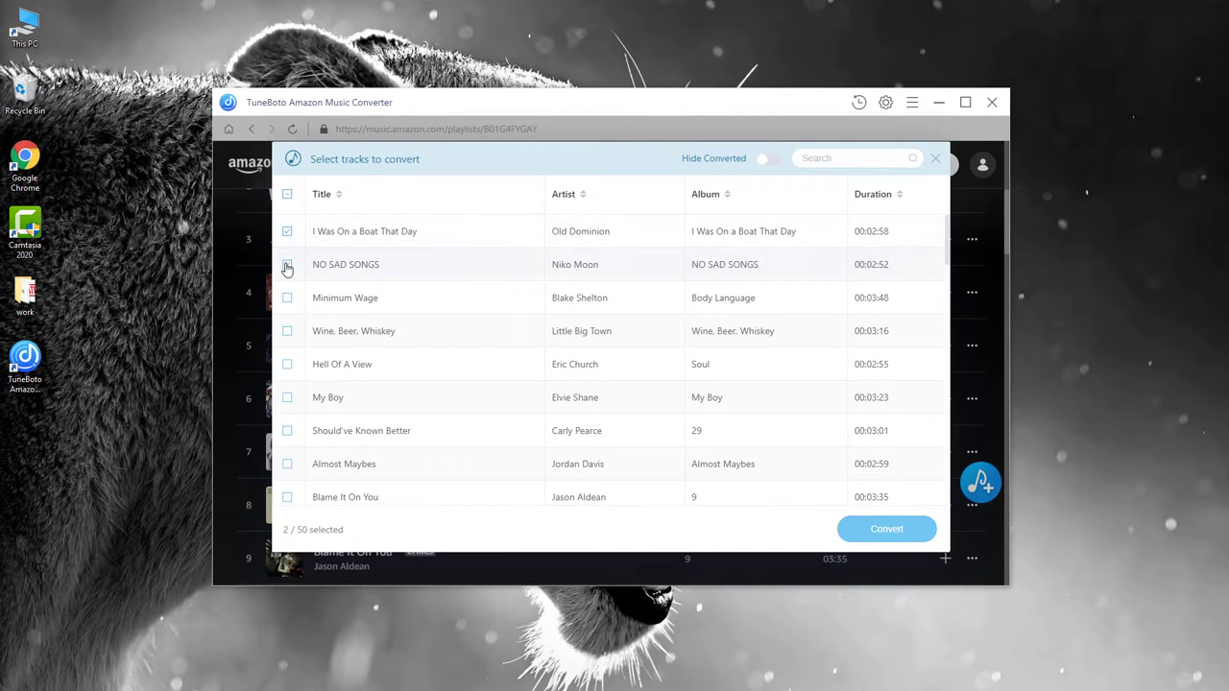
- Convert the two ticked tracks, then select both MP3s in the output folder from History
{"action": "left_click", "coordinate": [886, 528]}
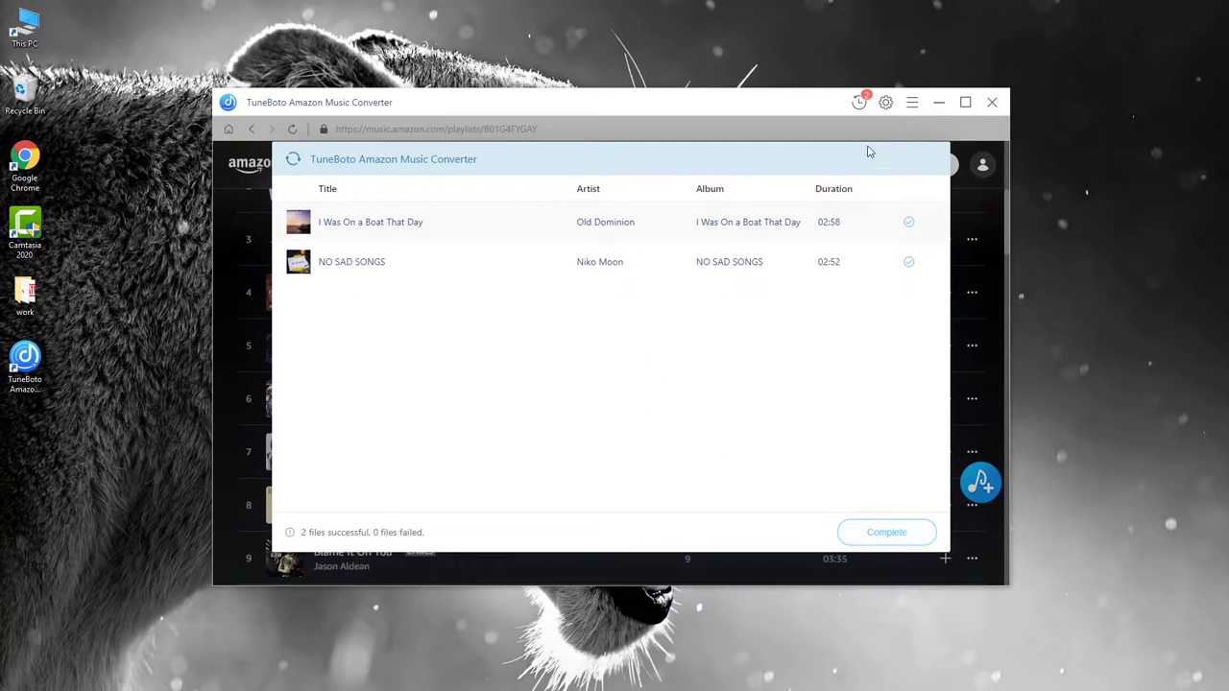
{"action": "left_click", "coordinate": [859, 103]}
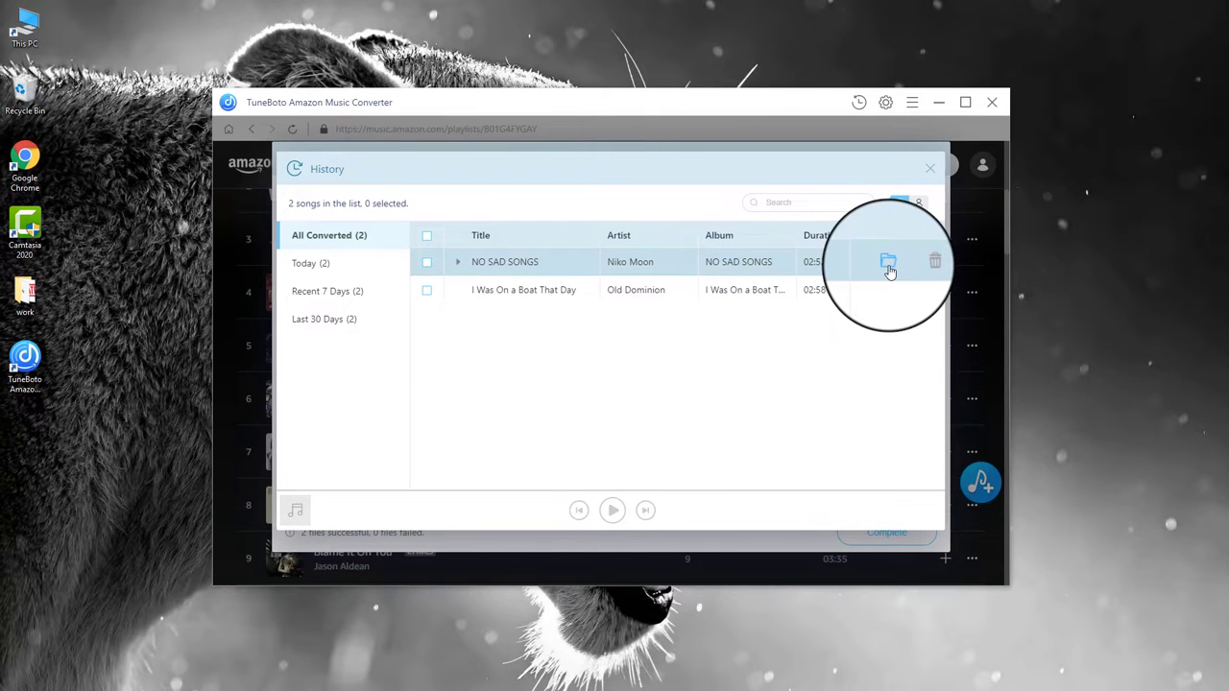
{"action": "left_click", "coordinate": [888, 261]}
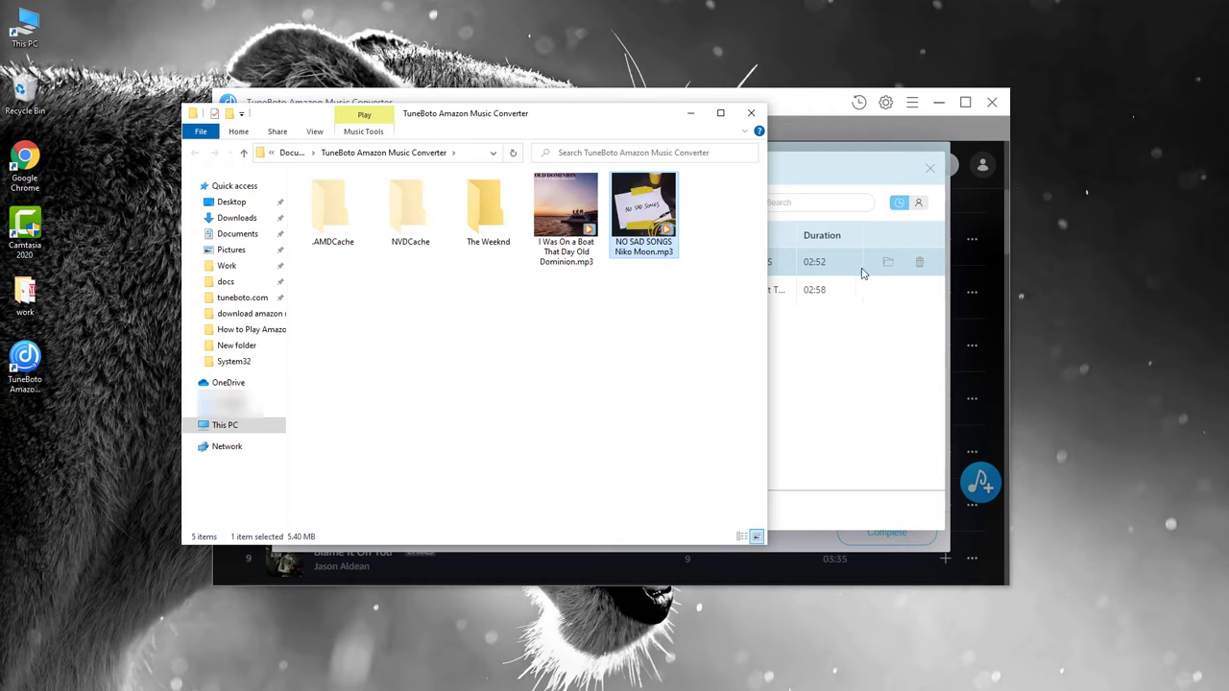
{"action": "left_click", "coordinate": [565, 211]}
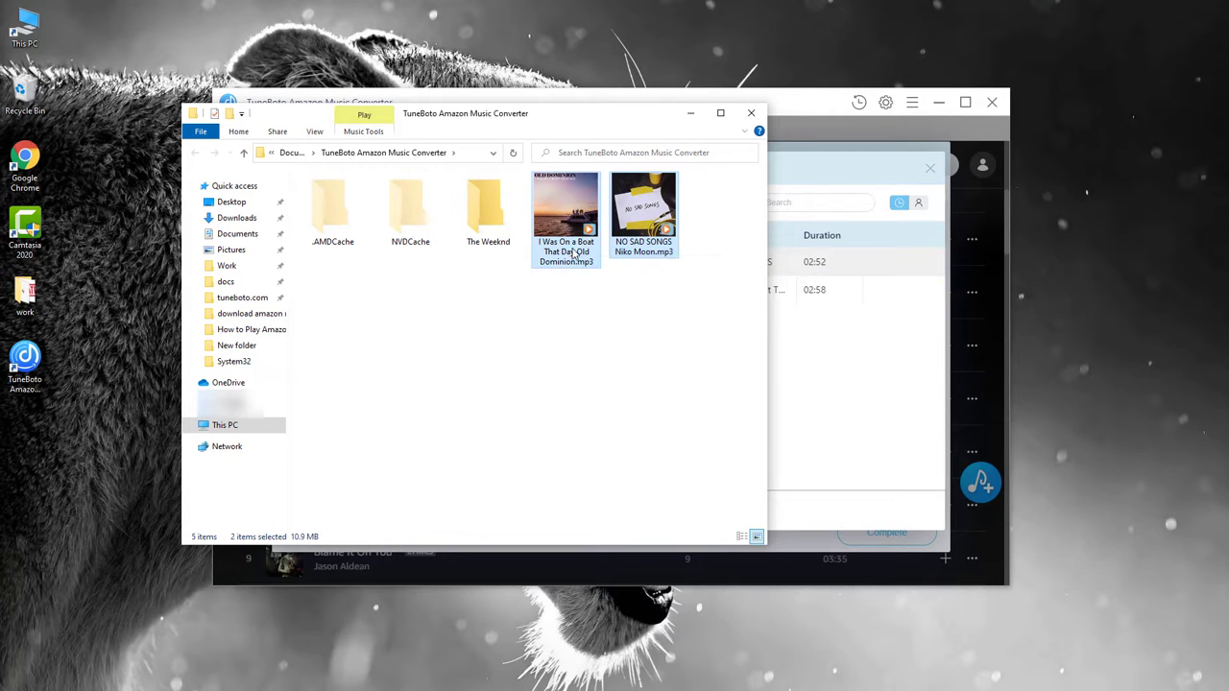